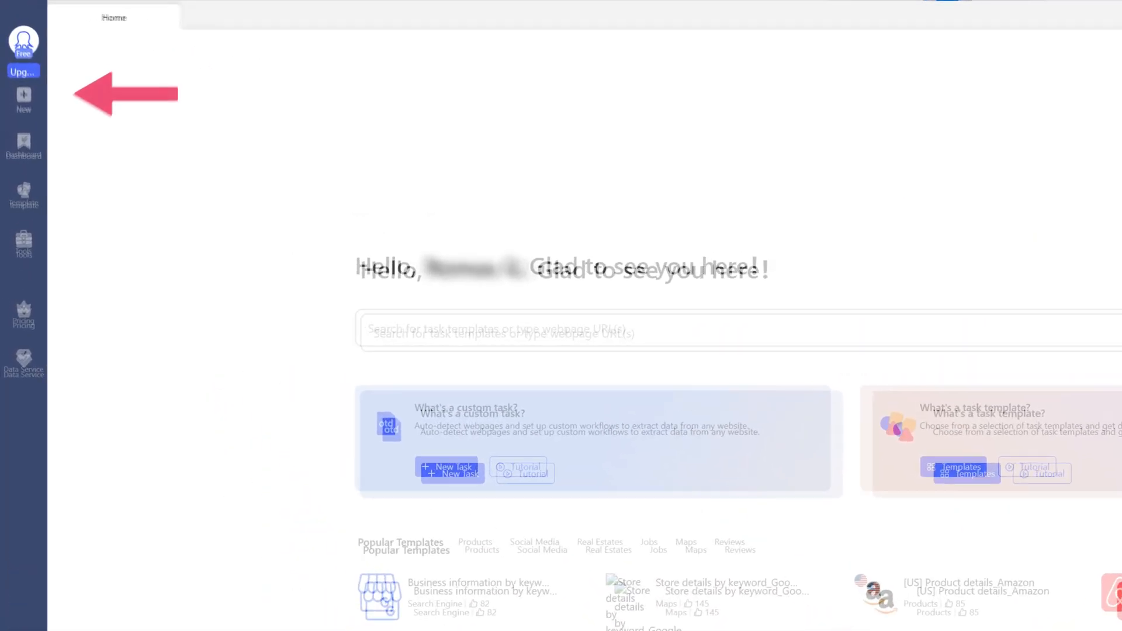
Create a new custom task with ip.smartproxy.com as its URL.
left_click(27, 118)
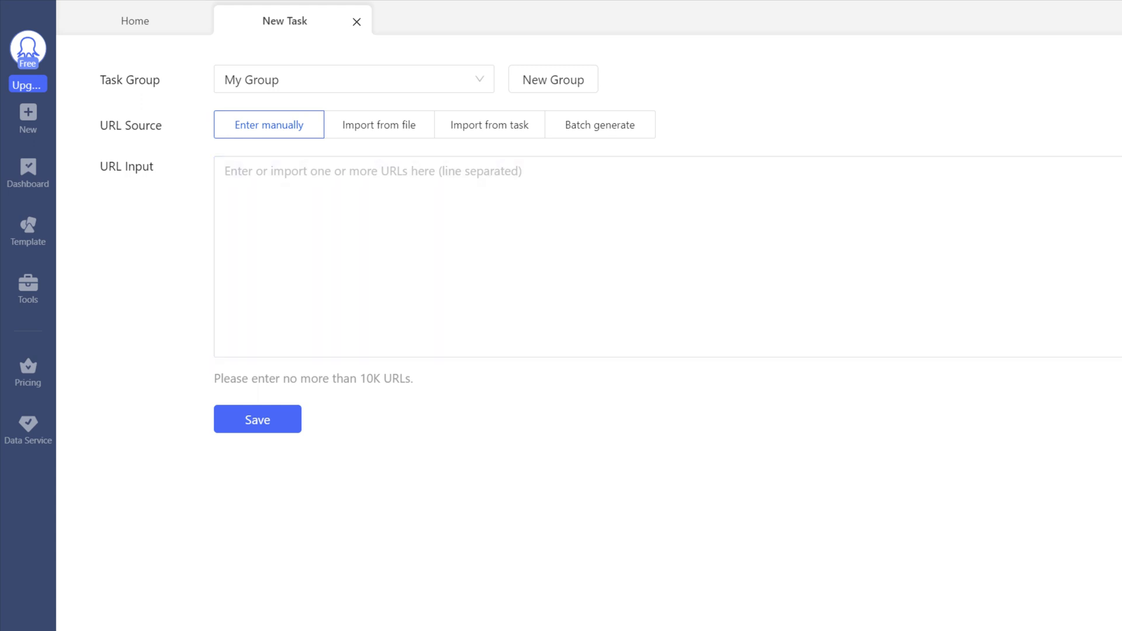
type("ip.smartproxy.com")
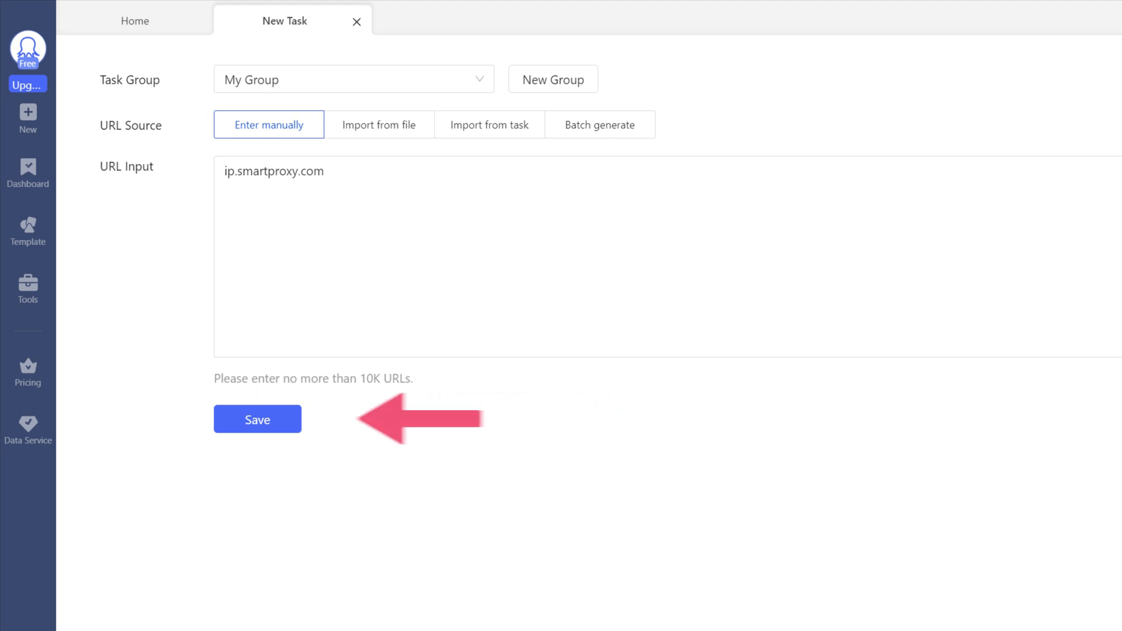
Save the task and route its anti-blocking access through my own proxies, reaching their configuration.
left_click(257, 420)
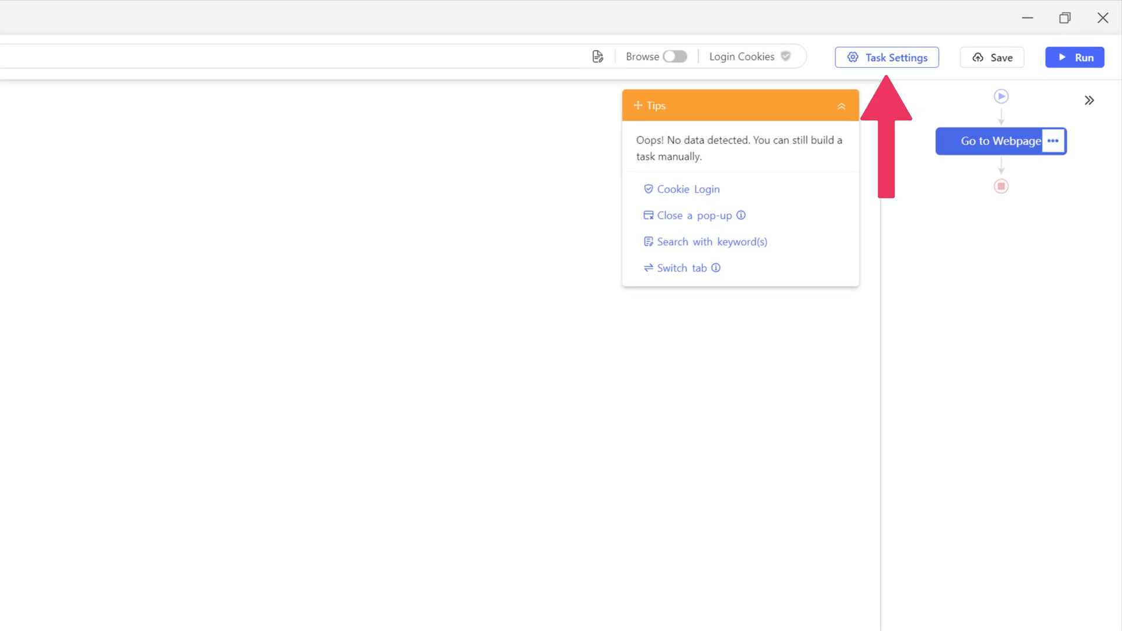
left_click(886, 57)
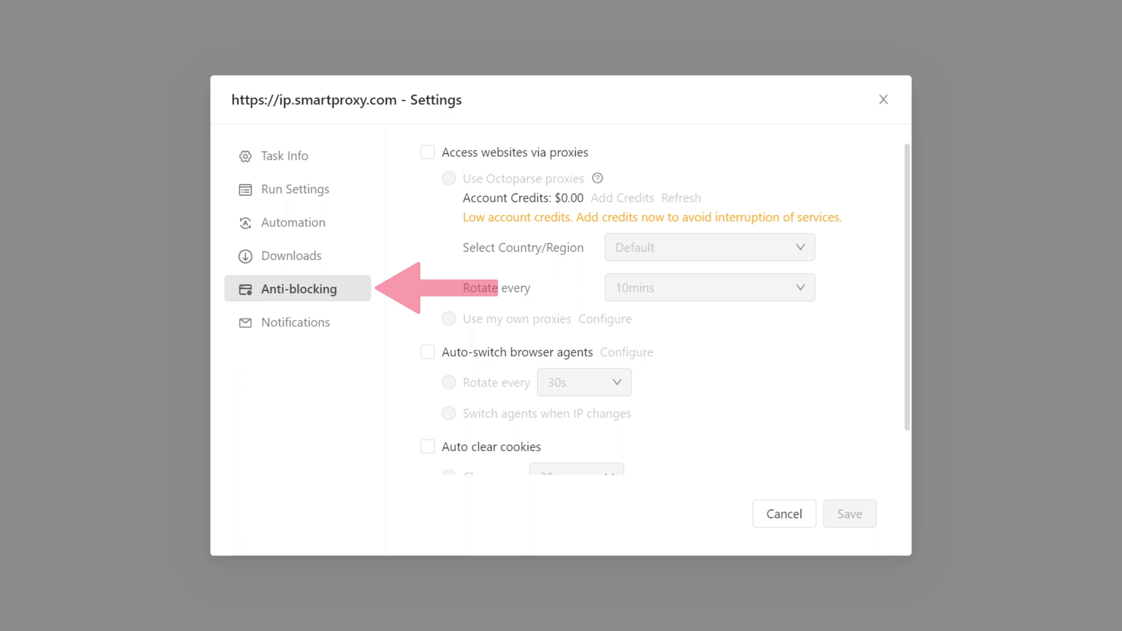
left_click(428, 152)
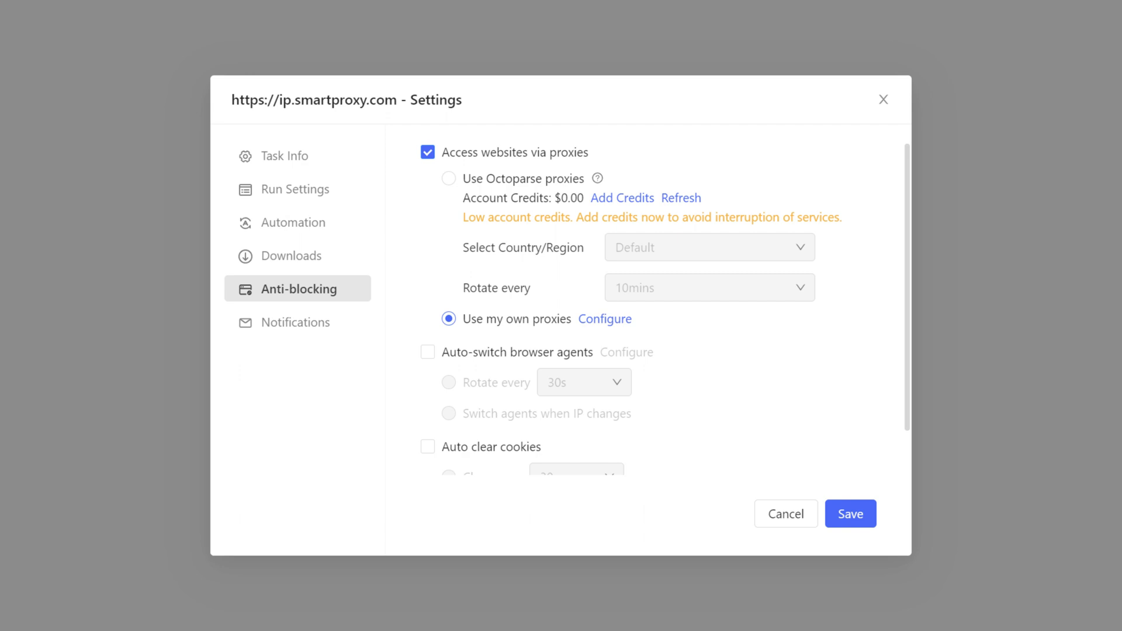
left_click(604, 318)
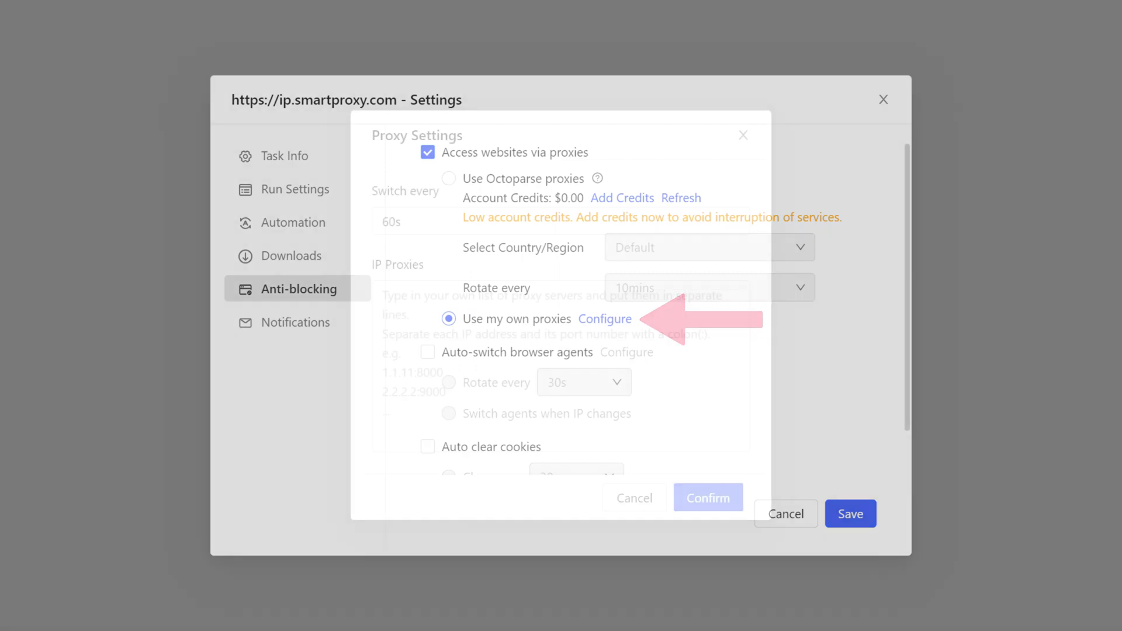
left_click(604, 319)
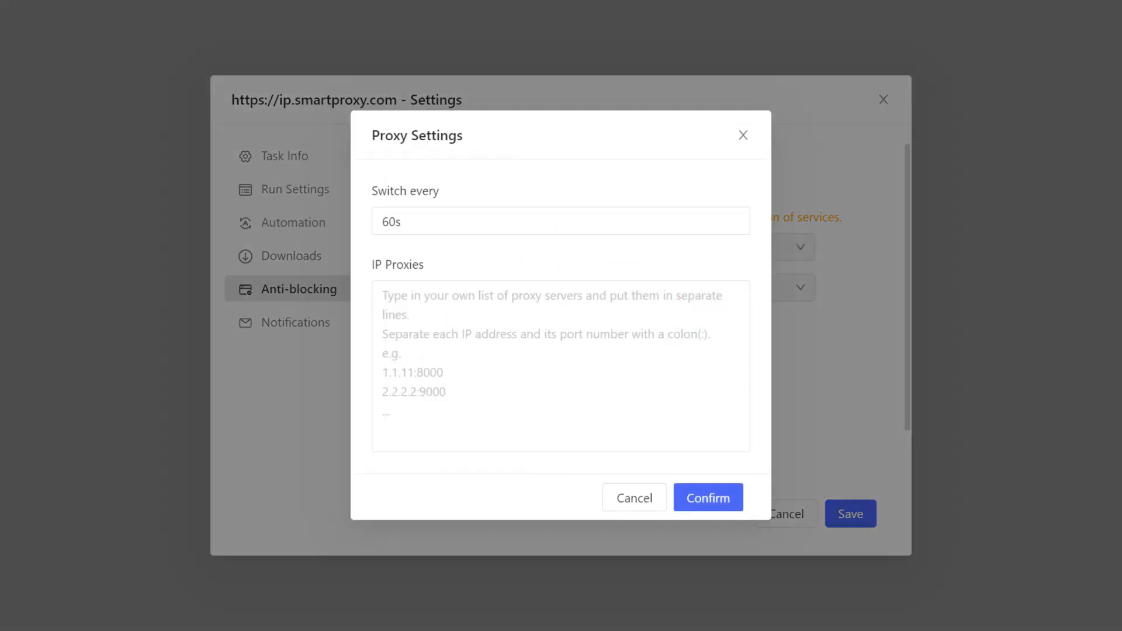
left_click(633, 498)
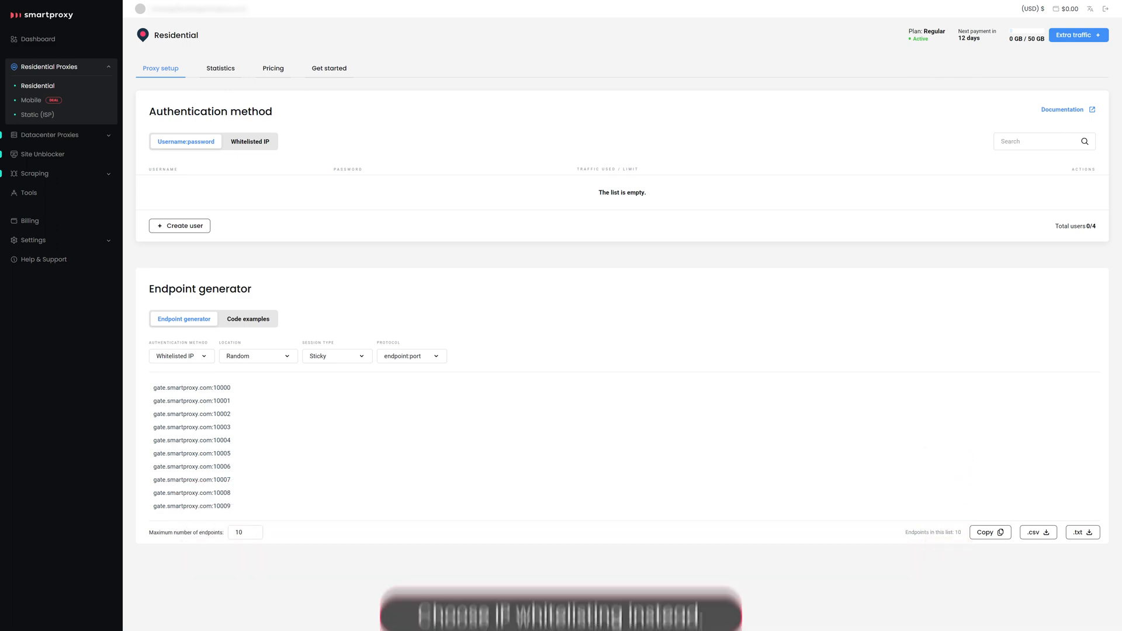
Use whitelisted IP authentication for residential proxies and whitelist the current IP.
left_click(251, 142)
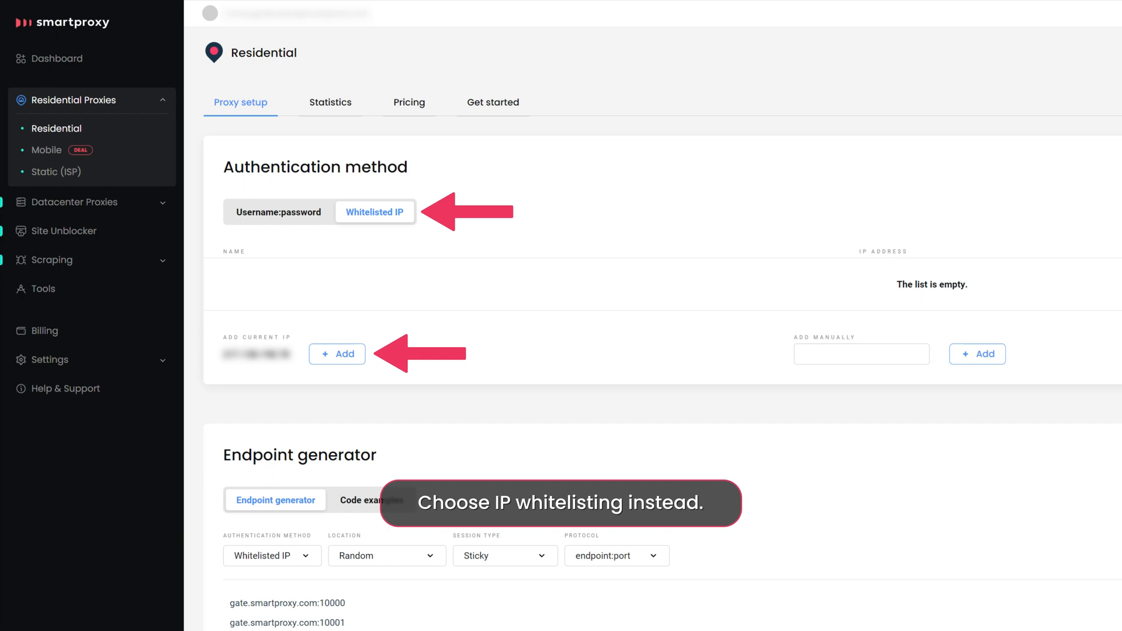
left_click(337, 353)
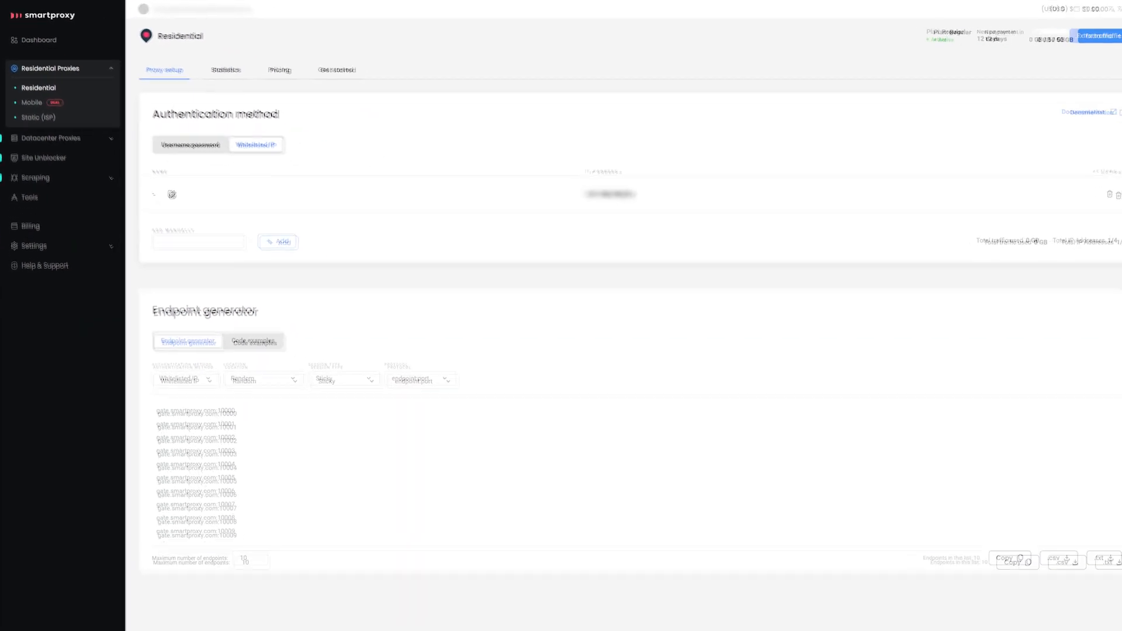
left_click(271, 380)
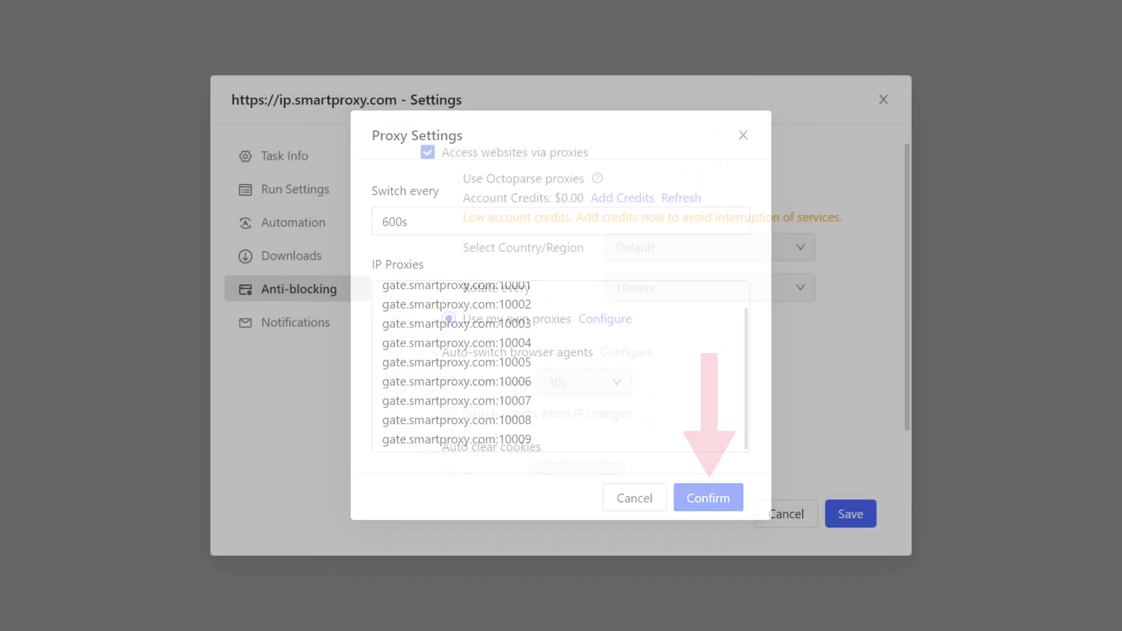
Confirm the gate.smartproxy.com endpoint list with 600s switching and save the task settings.
left_click(708, 498)
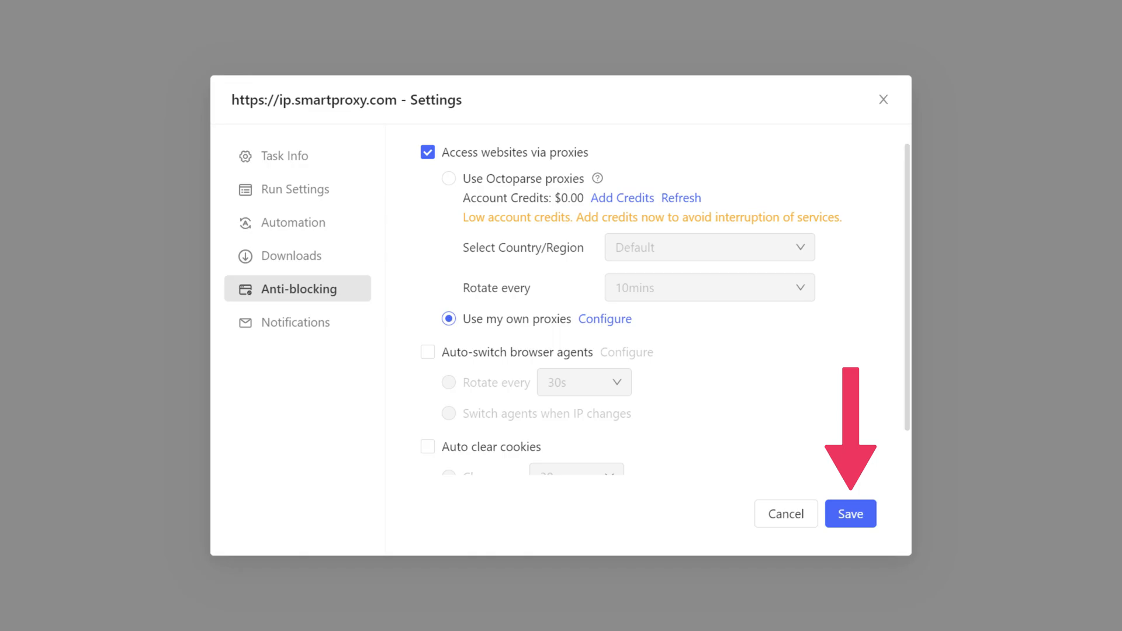
left_click(850, 515)
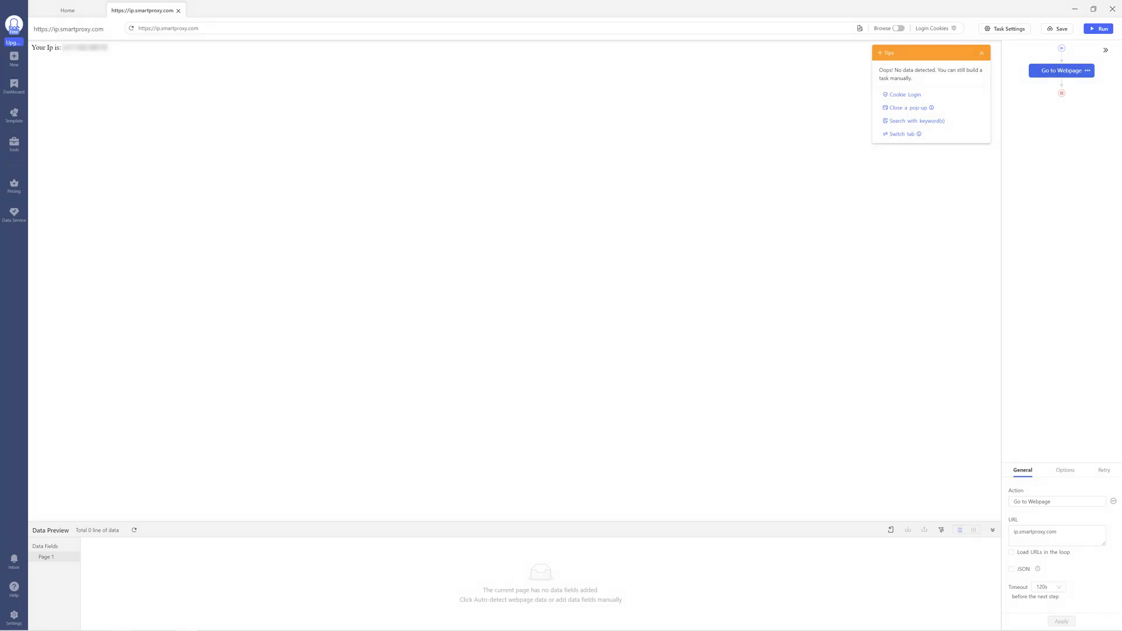